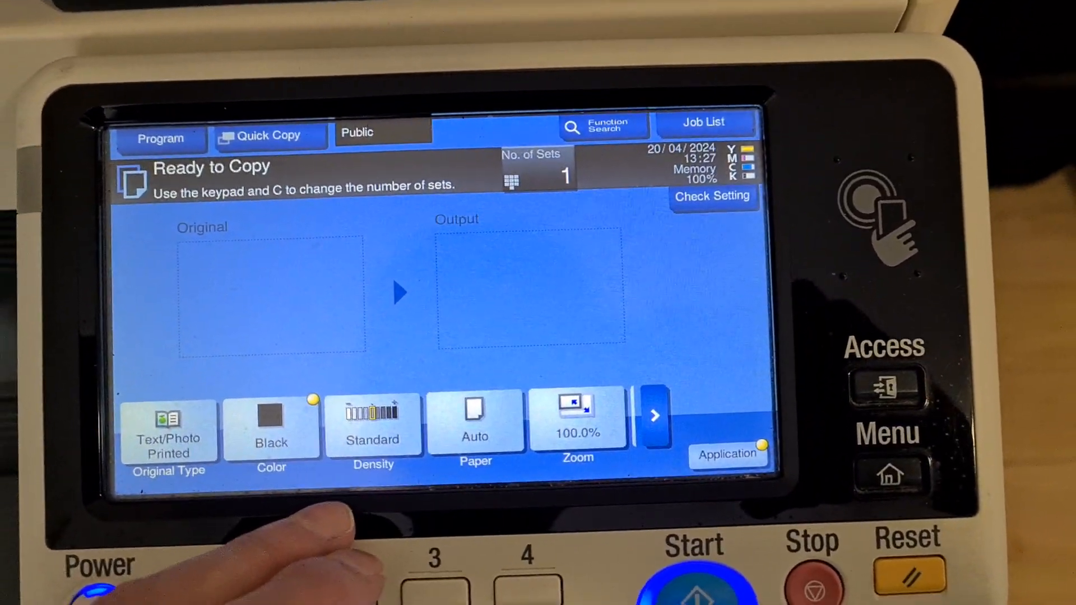
Set black colour, density -3 and A4-to-A3 enlargement, checking Color Adjust under Application.
click(372, 429)
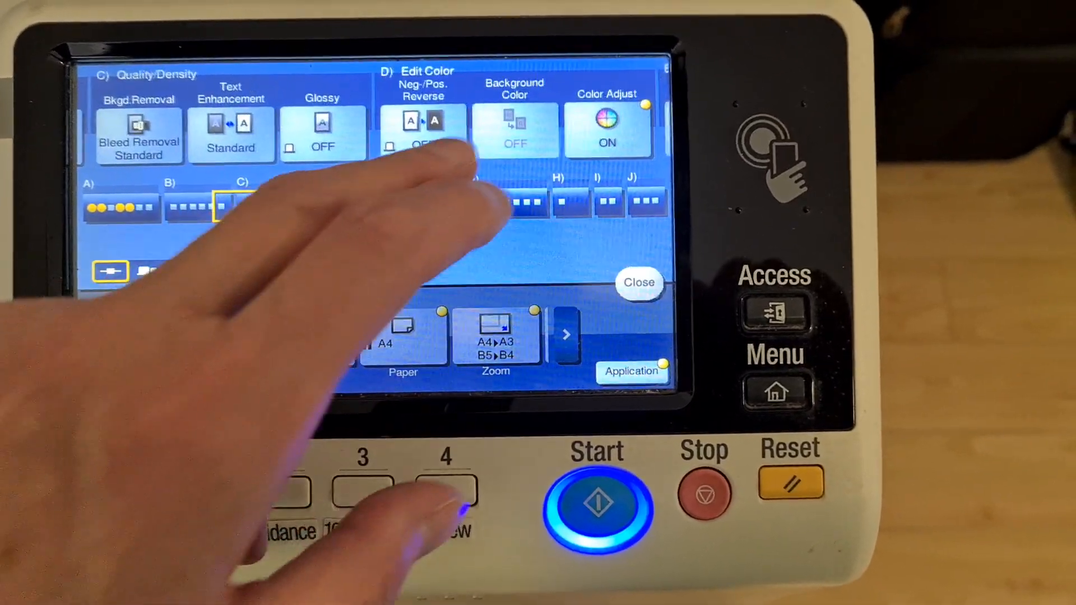
click(607, 122)
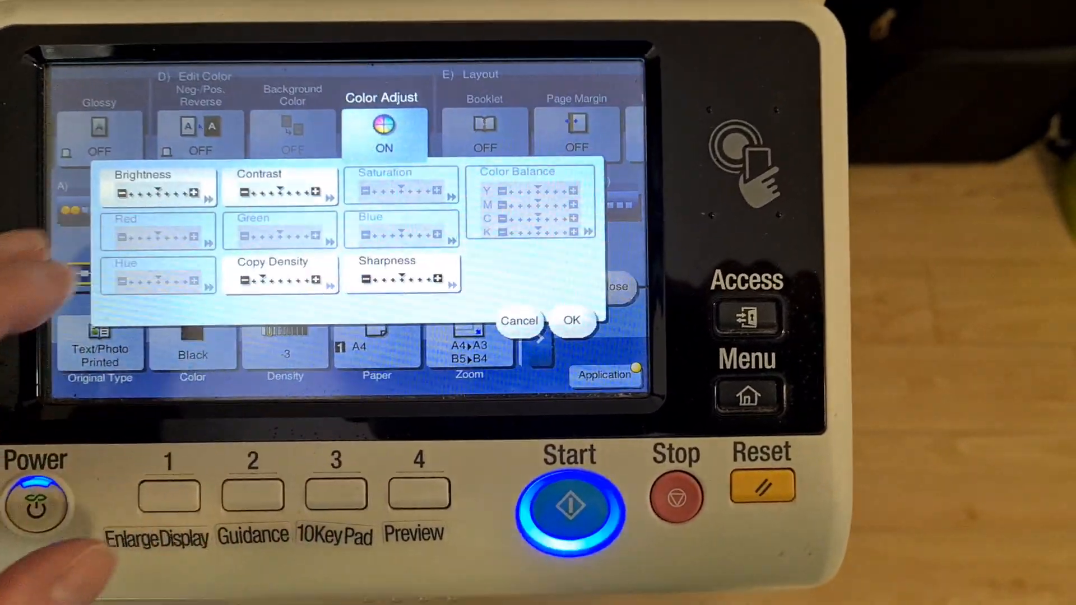
click(400, 276)
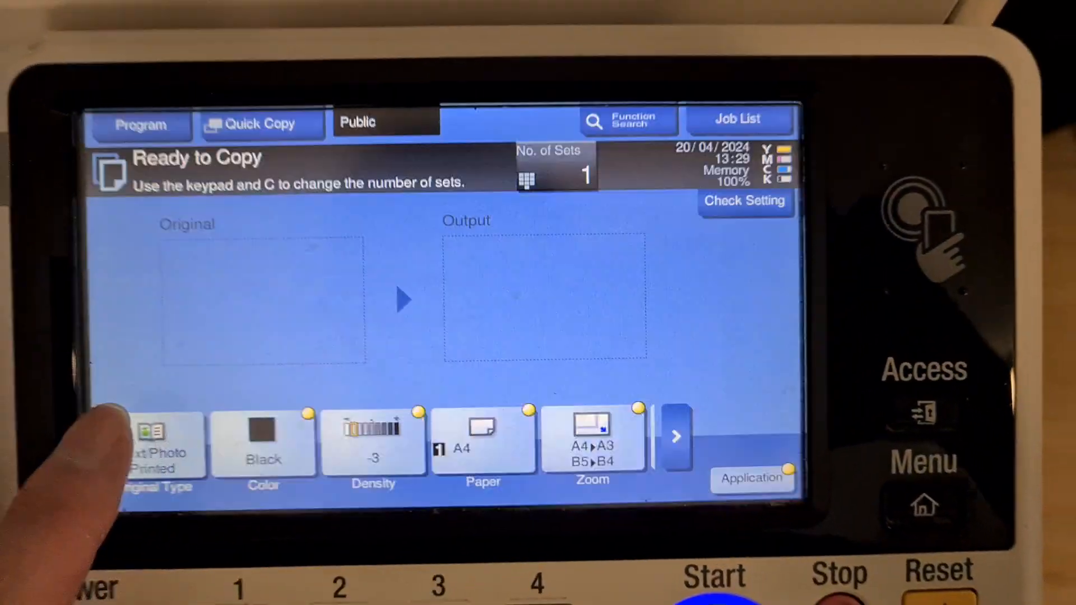
Enter zoom X 170.0% and Y 141.4%, then scan the wrapper original.
click(591, 445)
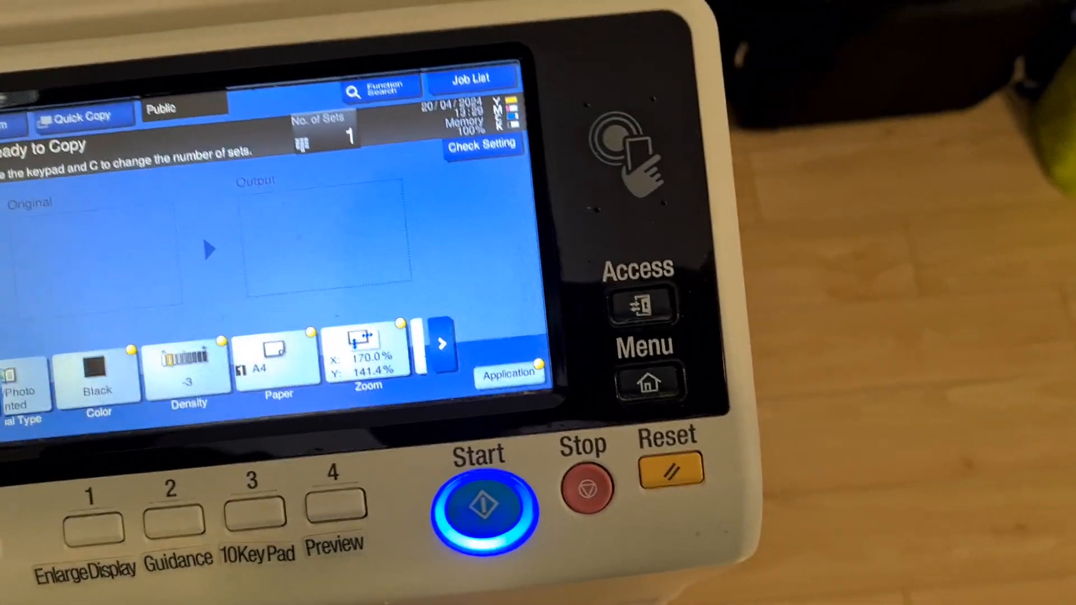
click(482, 509)
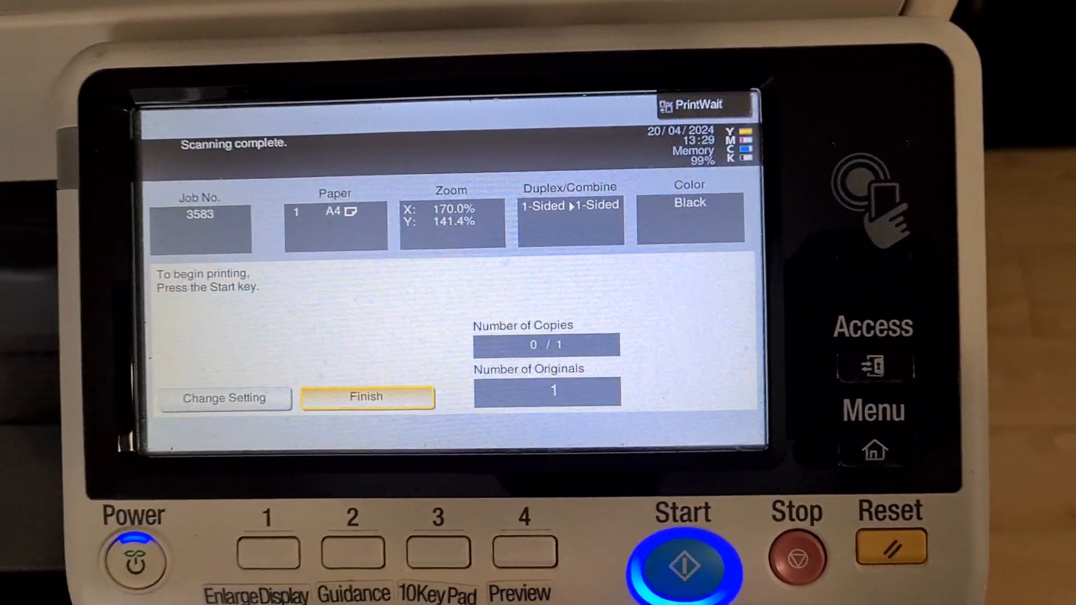
Print the scanned 170%×141.4% black copy and start scanning the next original.
click(679, 568)
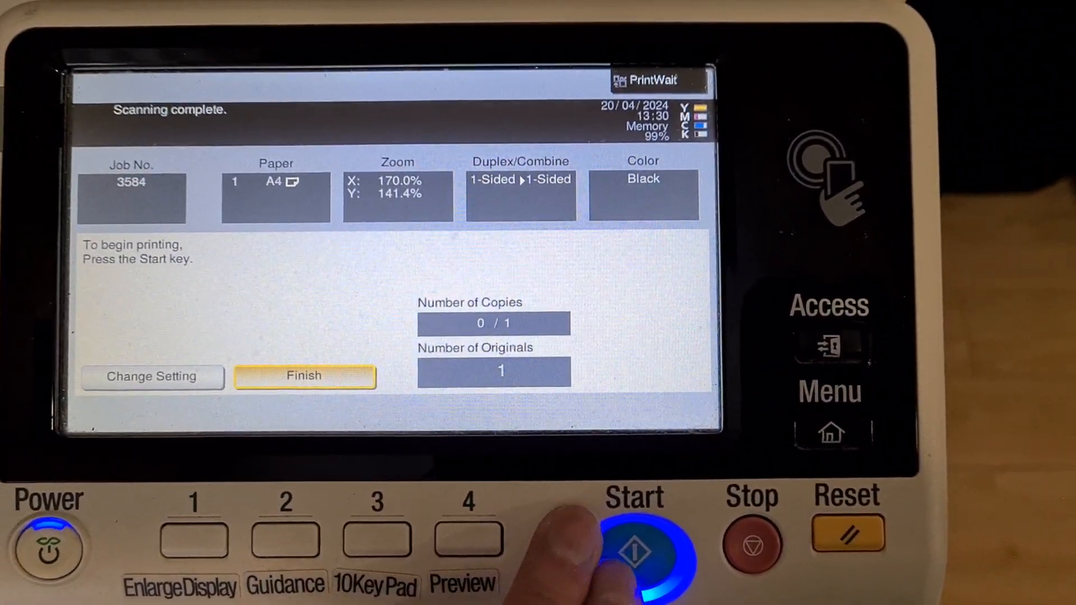
click(639, 555)
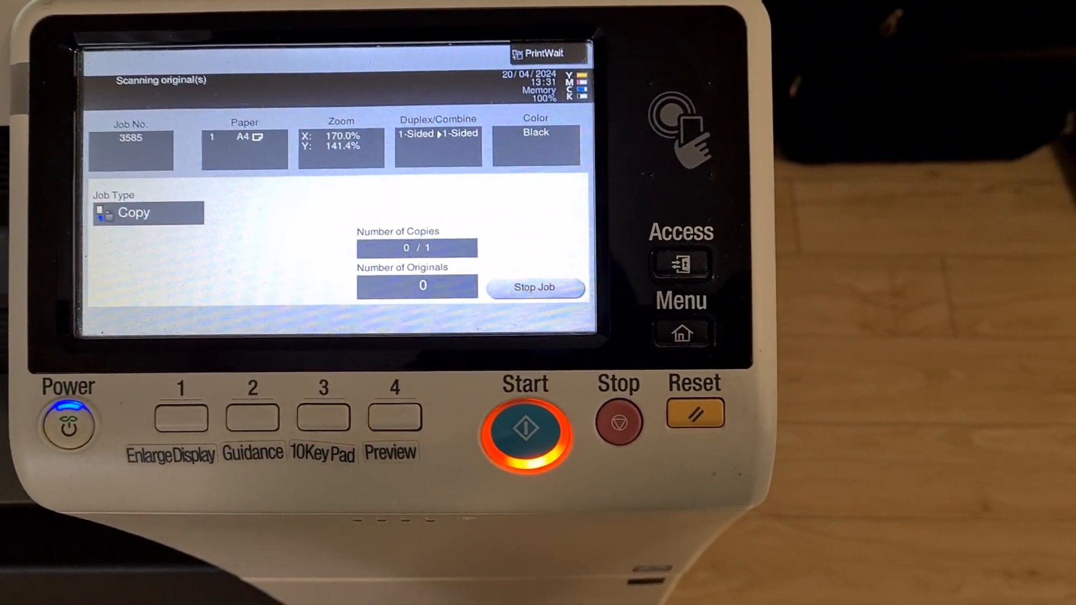
Raise density to +3, scan and print another copy, and enable Neg./Pos. Reverse.
click(619, 425)
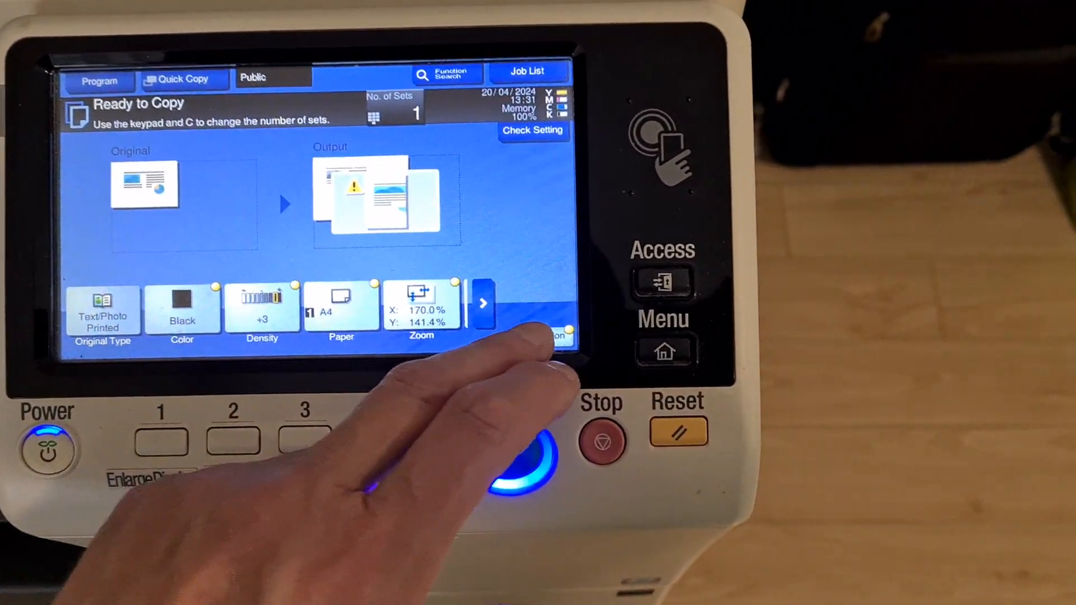
click(552, 332)
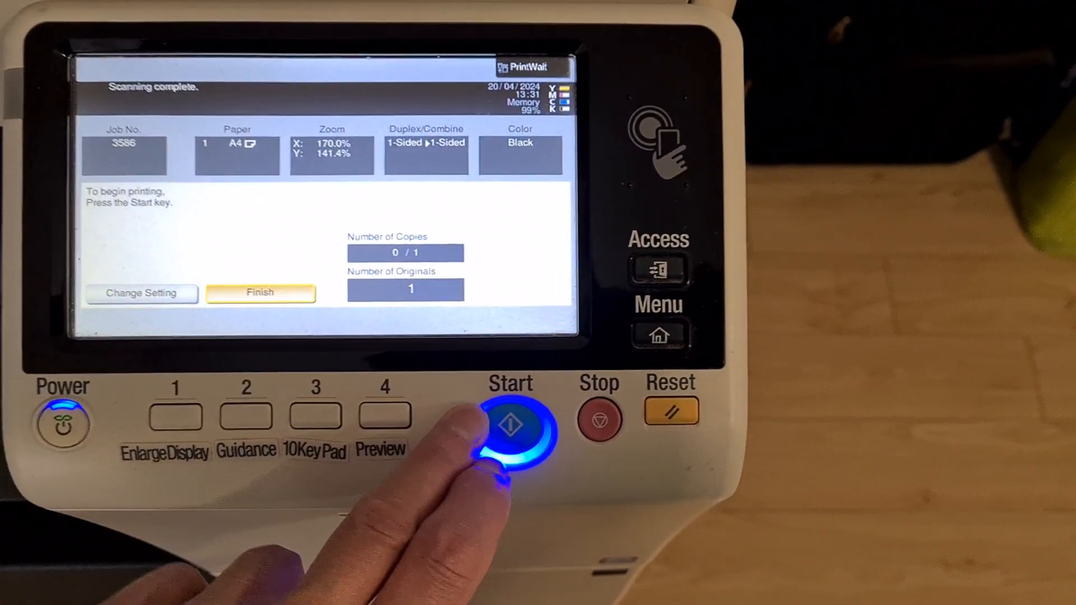
click(511, 423)
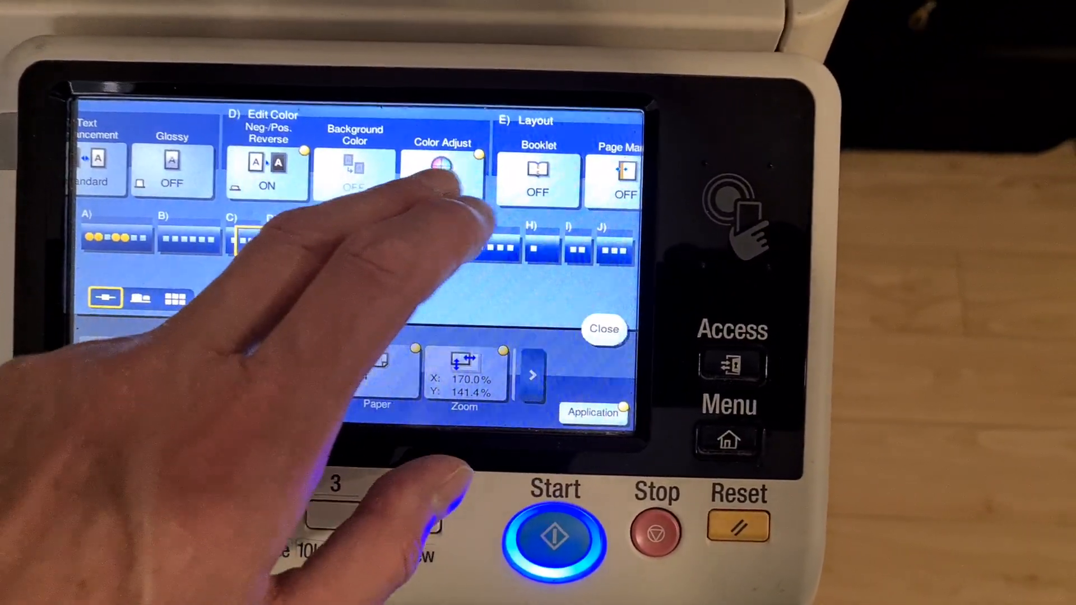
Cancel out of Color Adjust and Original Settings, returning to the main copy screen.
click(441, 168)
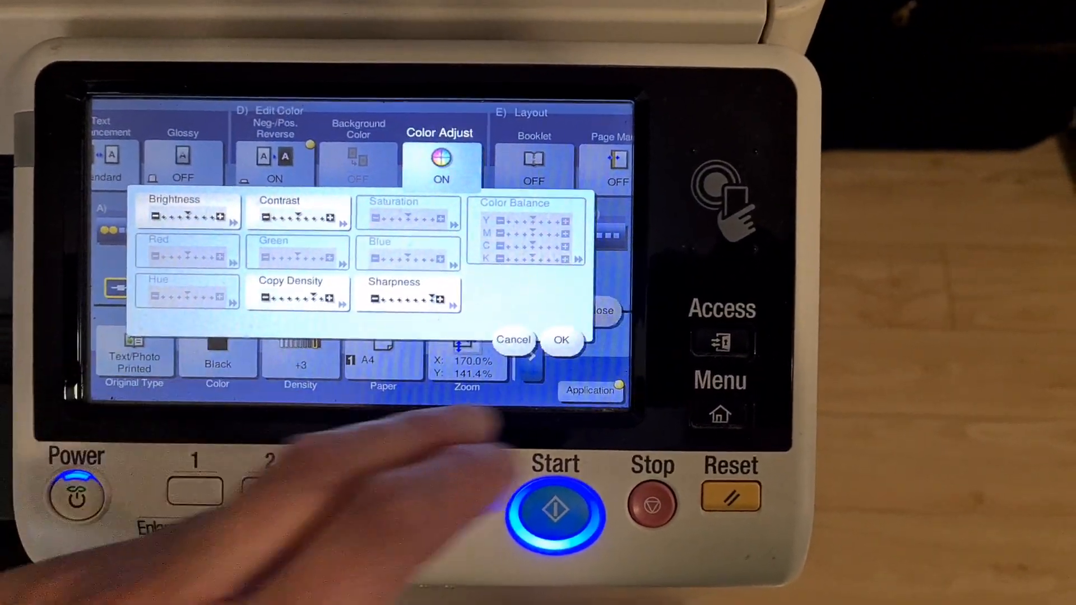
click(561, 339)
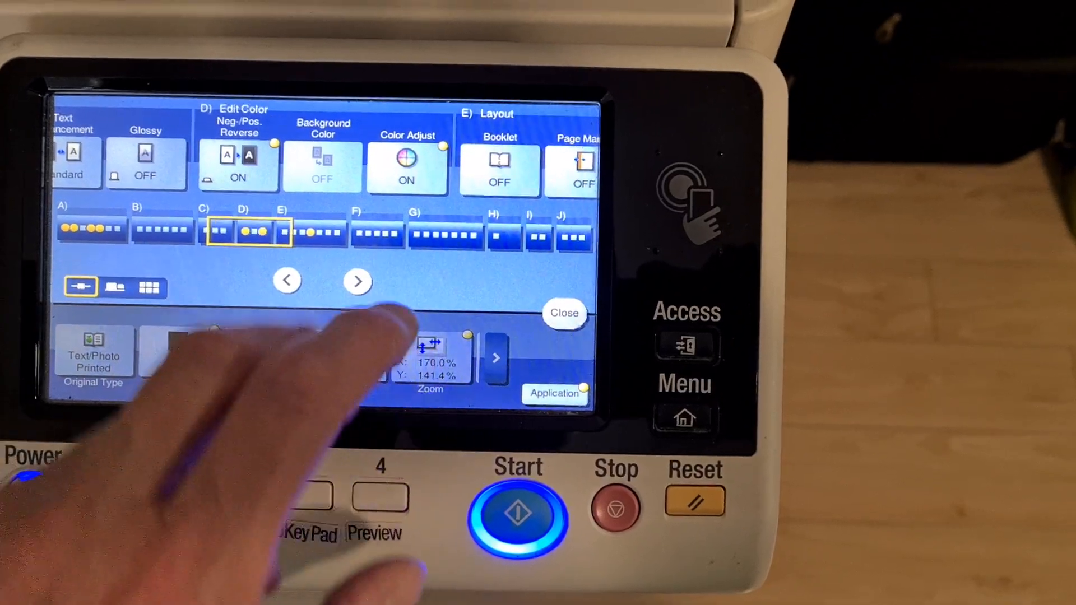
click(564, 314)
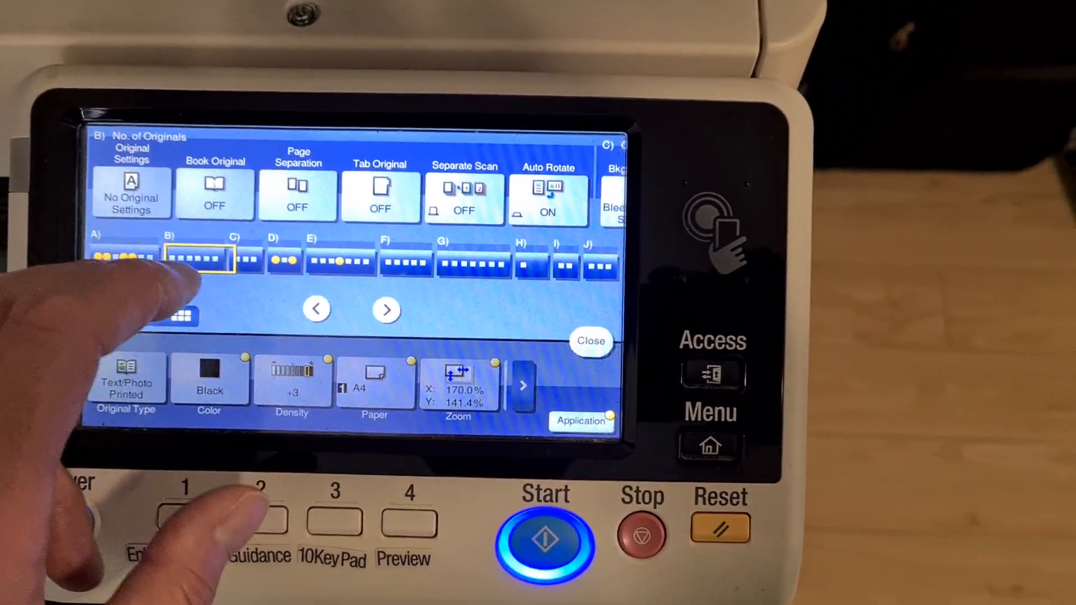
click(131, 193)
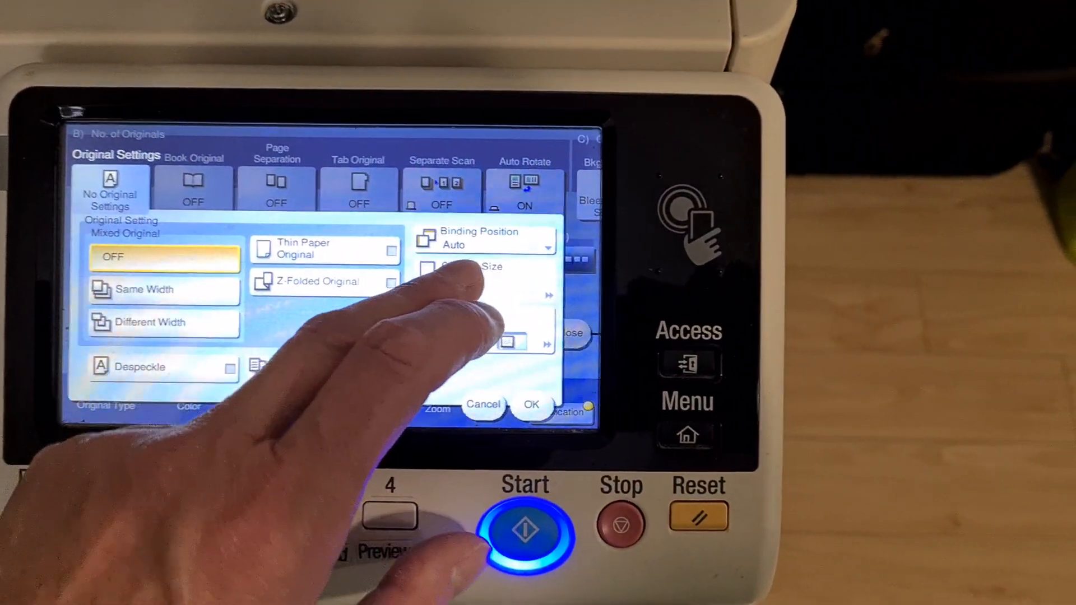
click(480, 267)
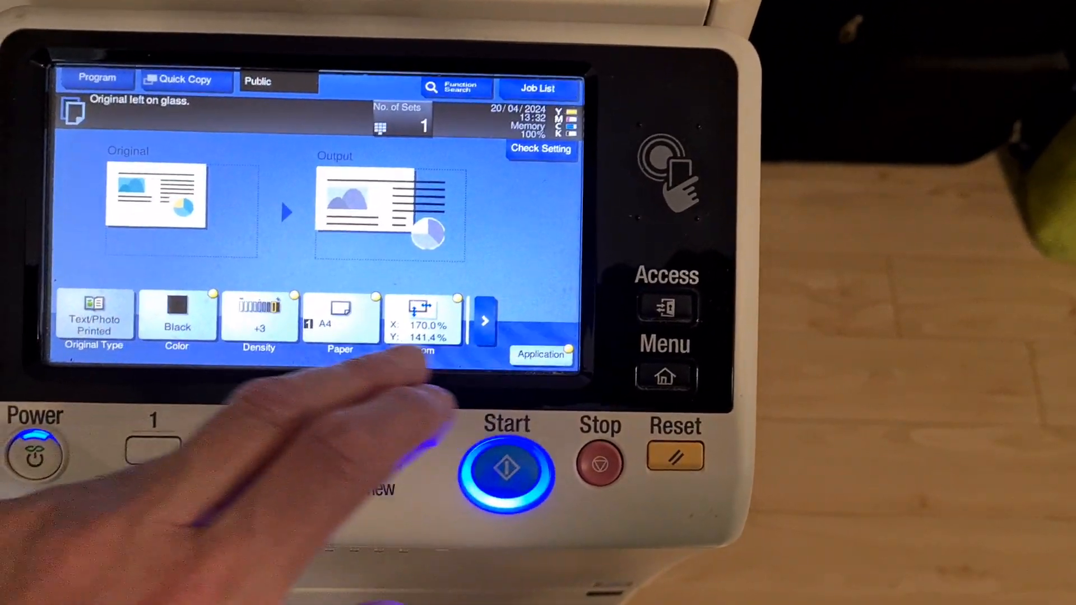
Scan the reversed original and print its one-copy job.
click(506, 470)
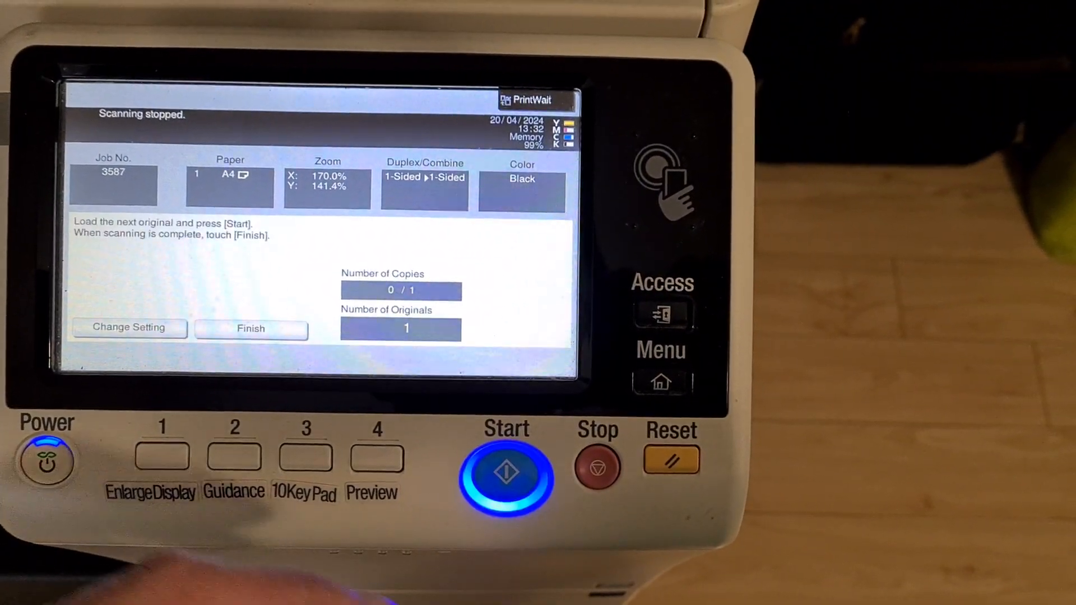
click(504, 473)
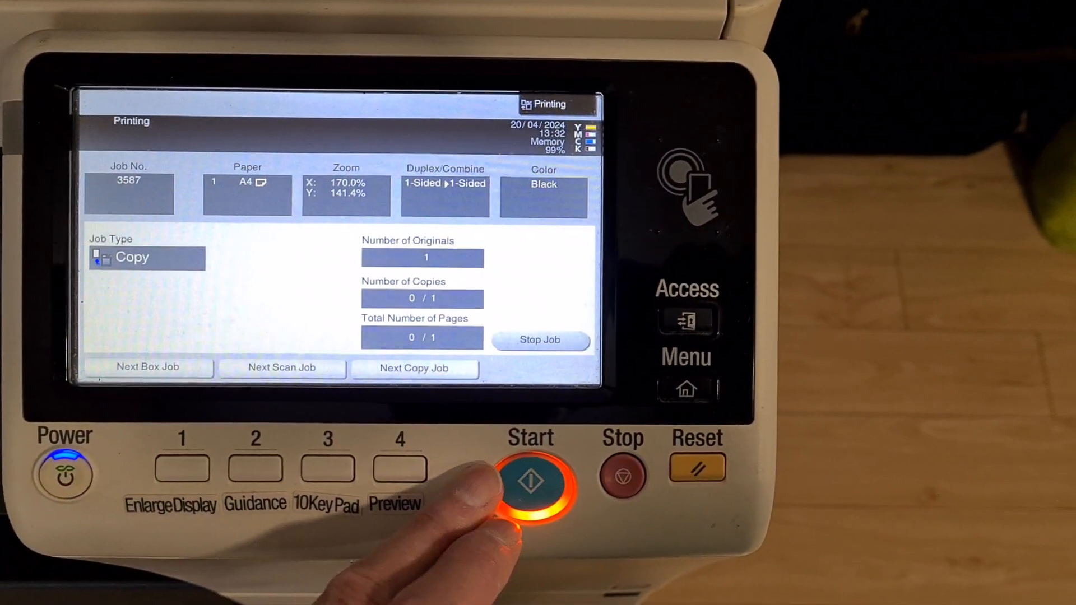